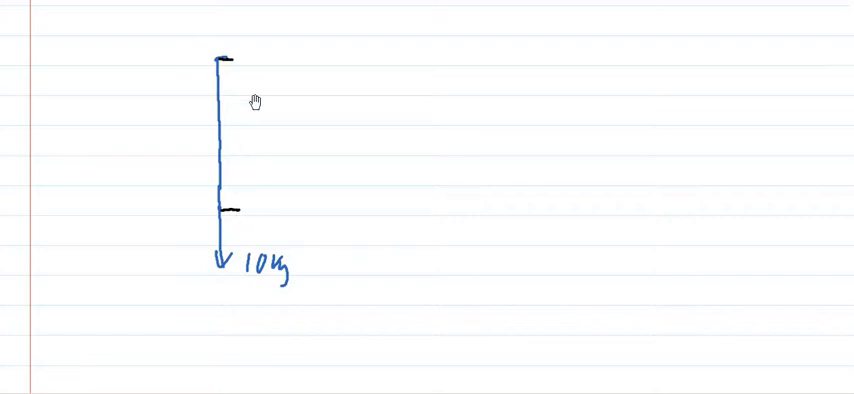
mouse_move(232, 270)
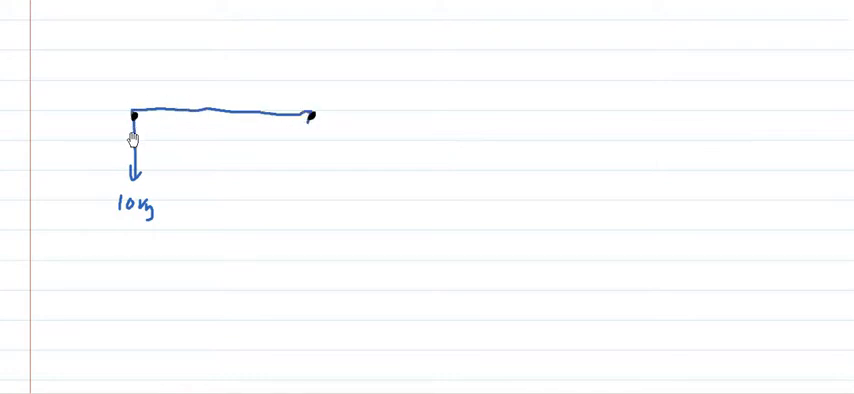
mouse_move(160, 173)
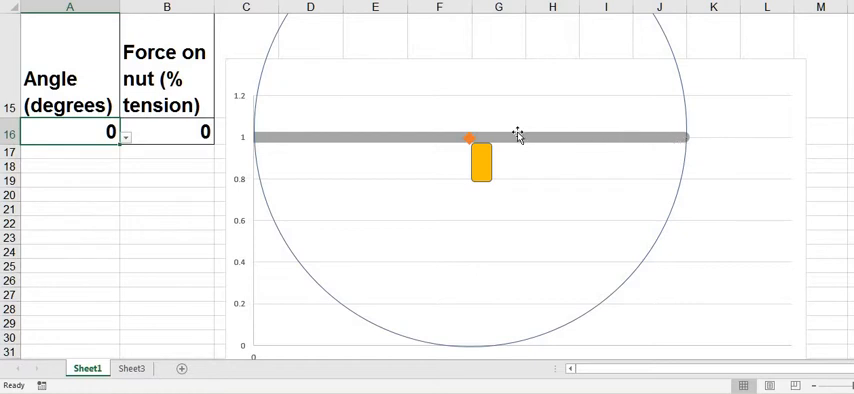
mouse_move(748, 147)
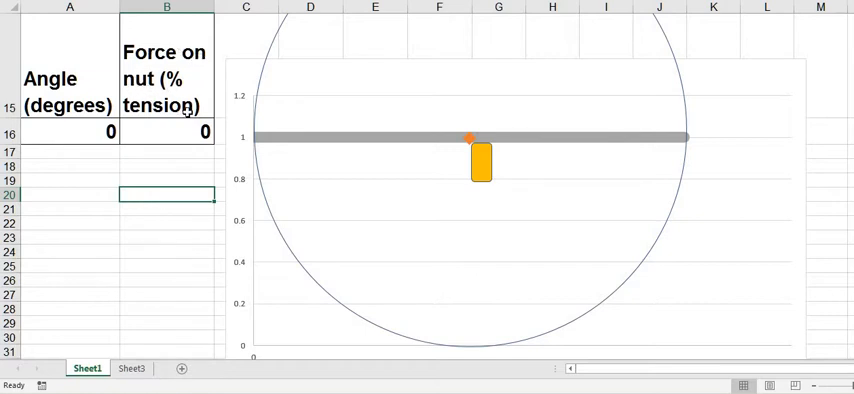
mouse_move(565, 145)
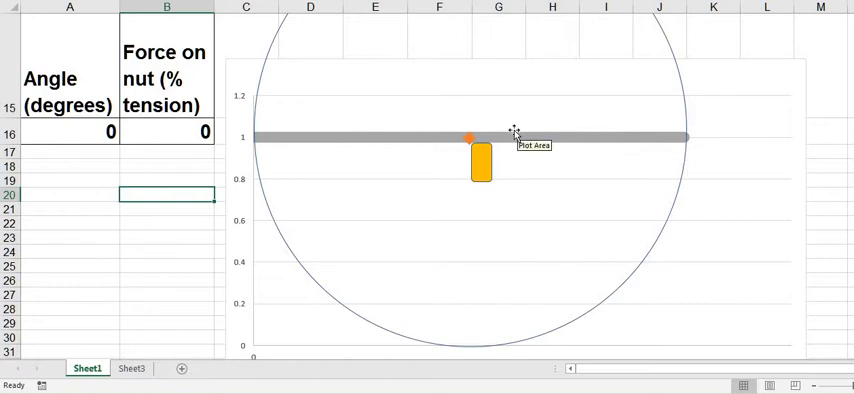
mouse_move(468, 138)
type("3")
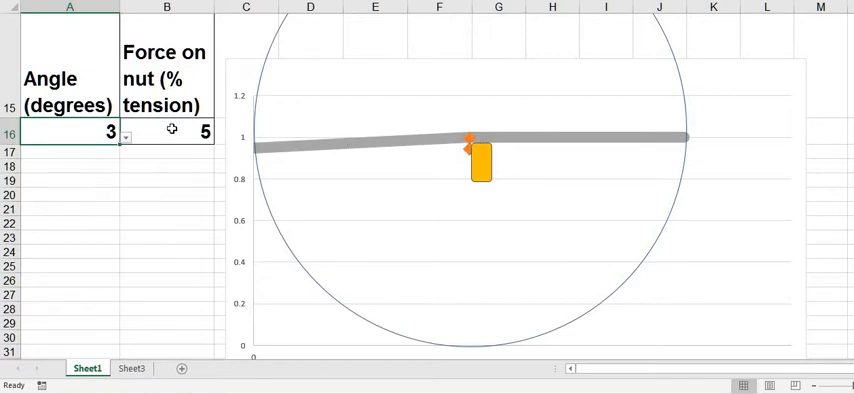
mouse_move(494, 147)
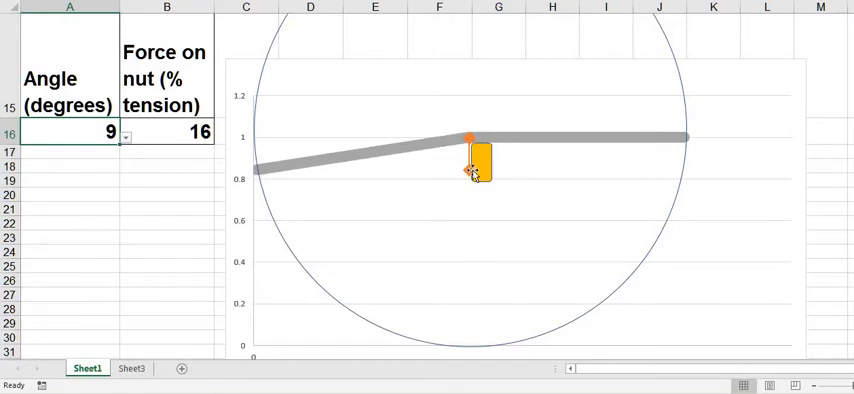
Step: Raise the angle in A16 to 15°, giving 26% force on the nut
left_click(130, 133)
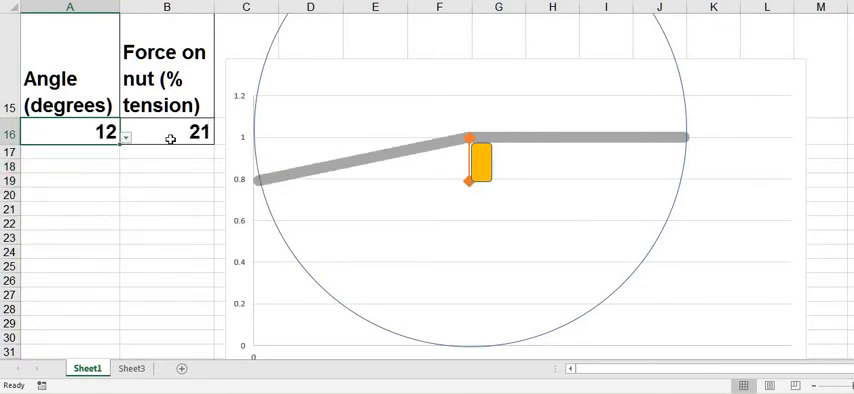
mouse_move(641, 137)
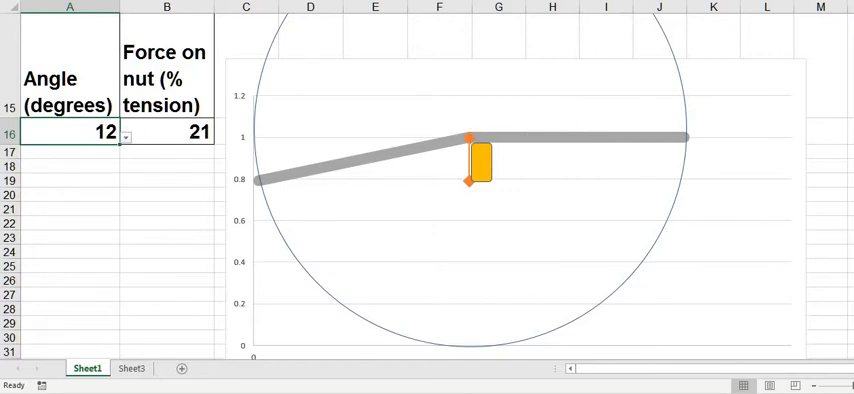
mouse_move(514, 140)
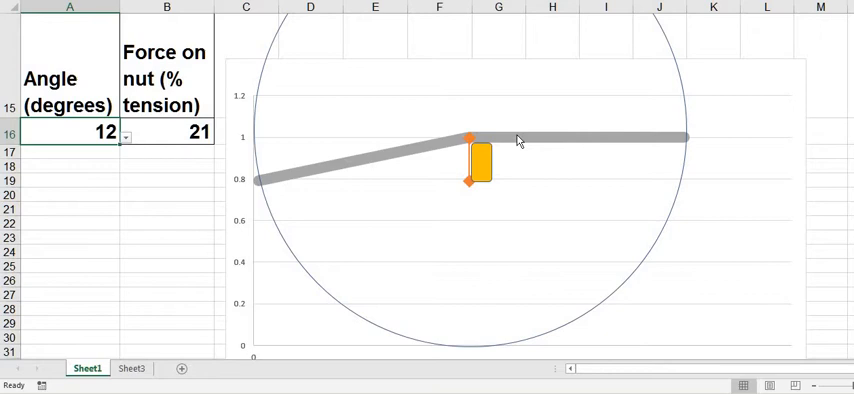
mouse_move(467, 138)
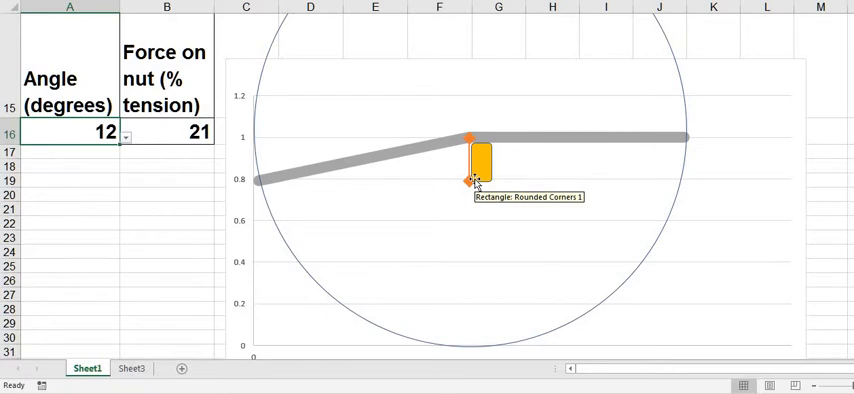
left_click(130, 133)
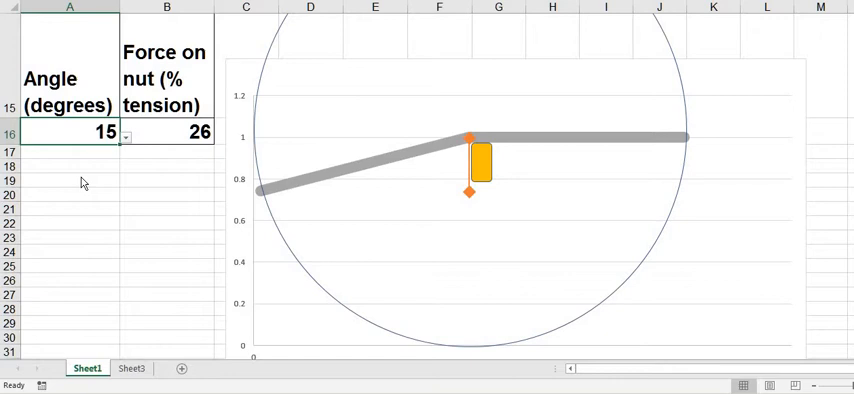
mouse_move(176, 131)
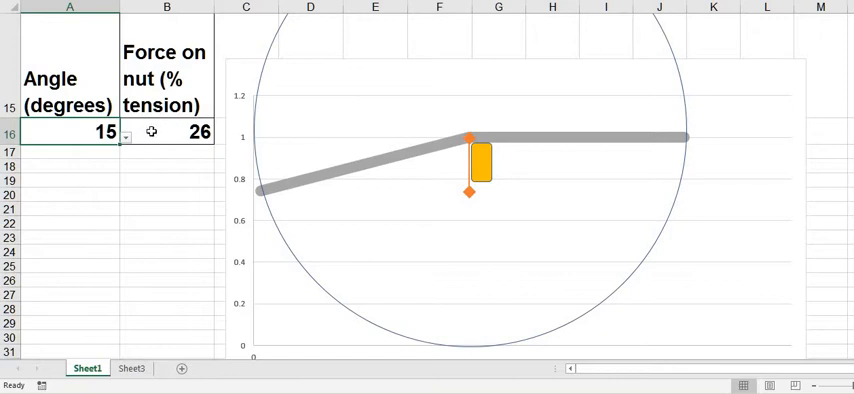
mouse_move(466, 153)
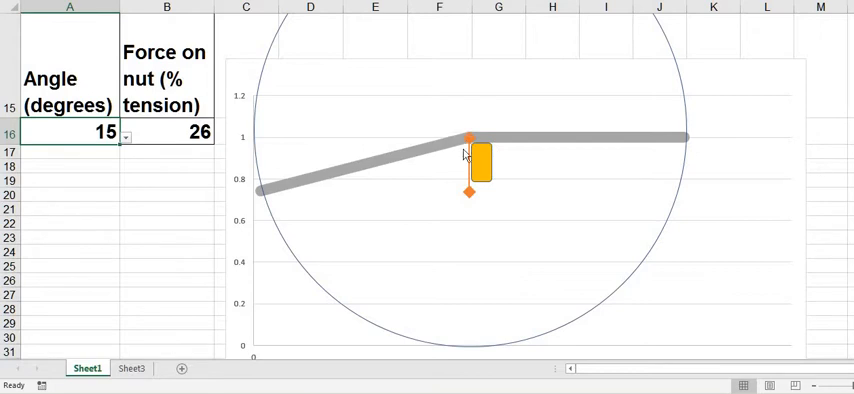
mouse_move(469, 192)
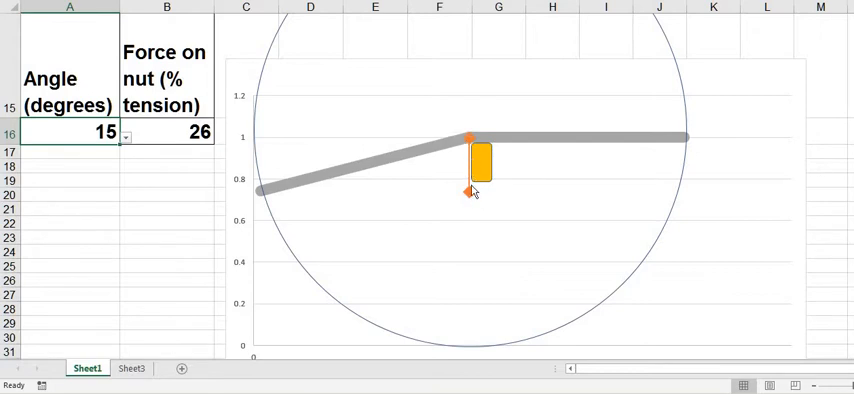
mouse_move(467, 191)
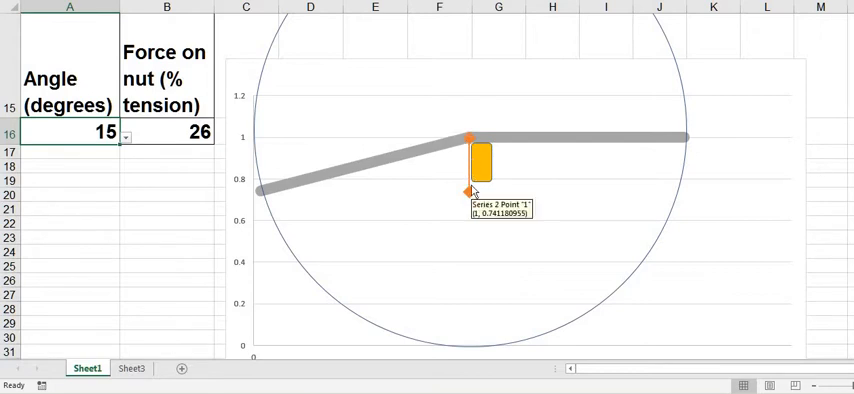
mouse_move(577, 140)
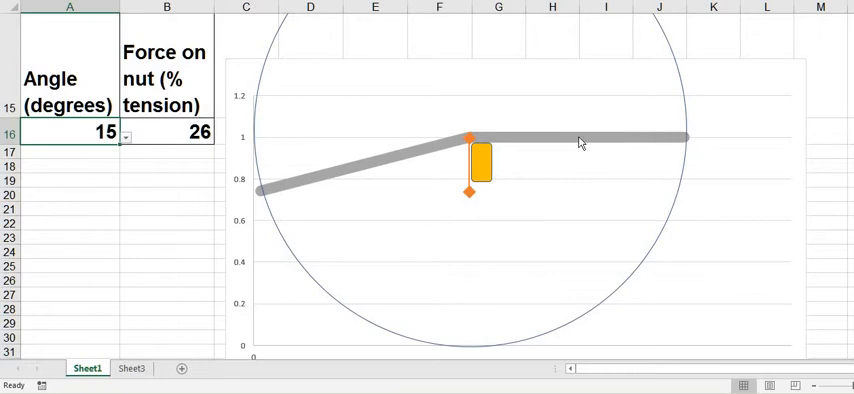
mouse_move(145, 141)
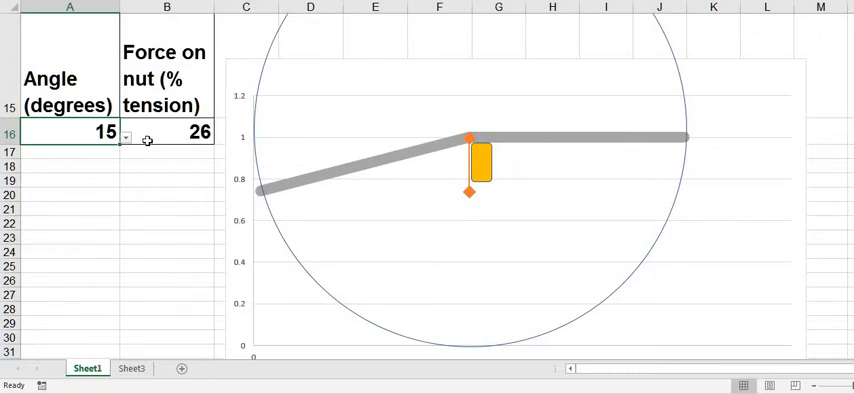
mouse_move(479, 148)
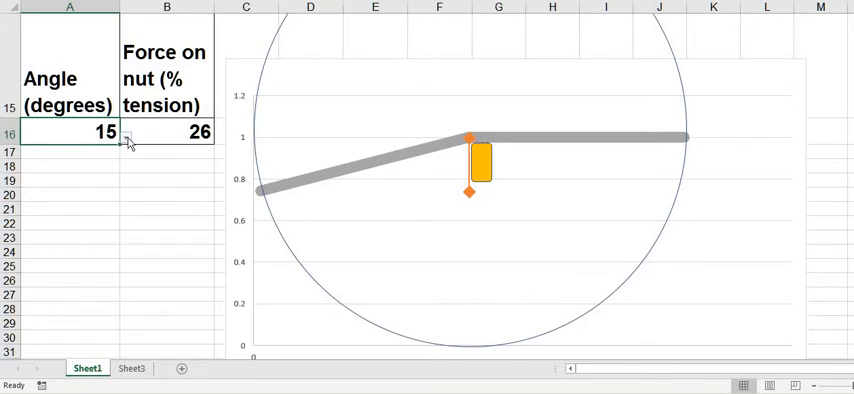
Step: Change the A16 angle from 90 to 30°, showing 50% force on the nut
left_click(128, 135)
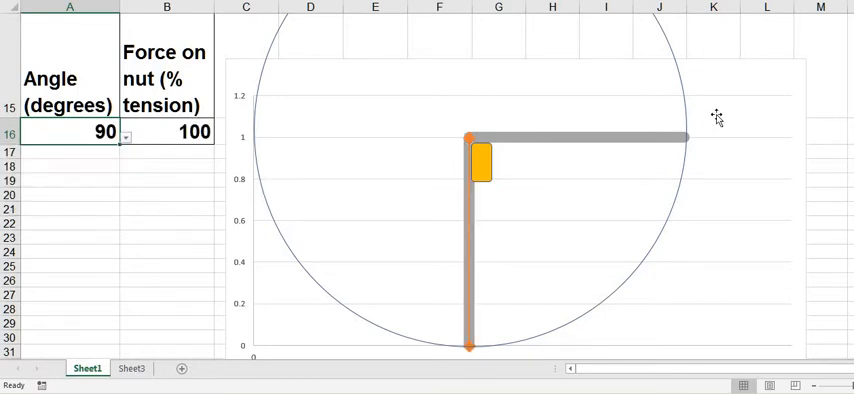
mouse_move(446, 133)
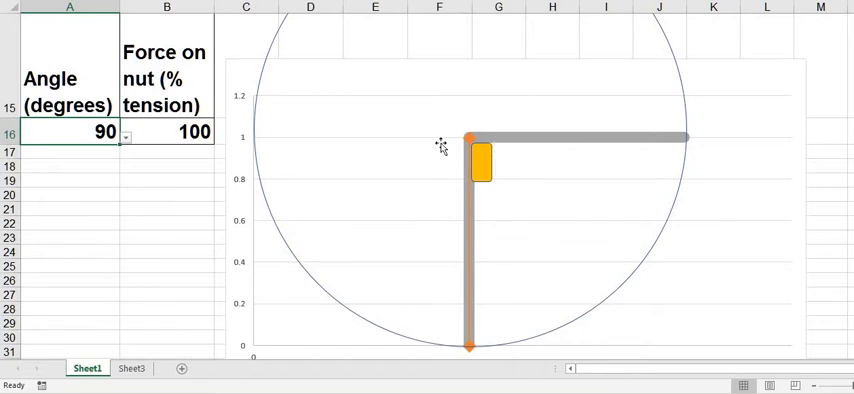
mouse_move(457, 140)
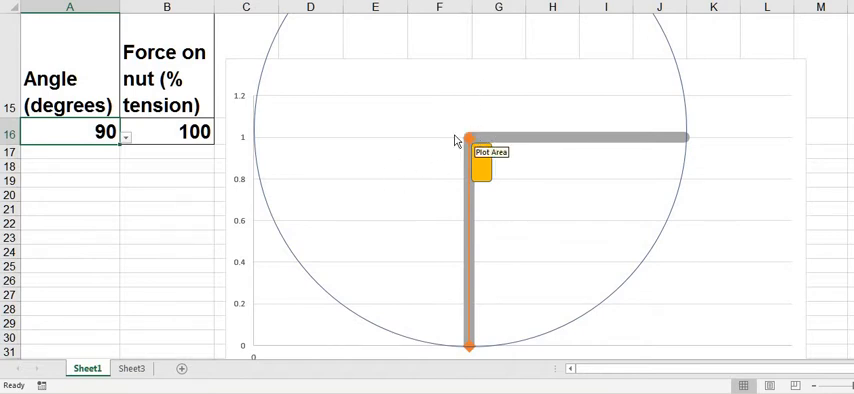
mouse_move(357, 145)
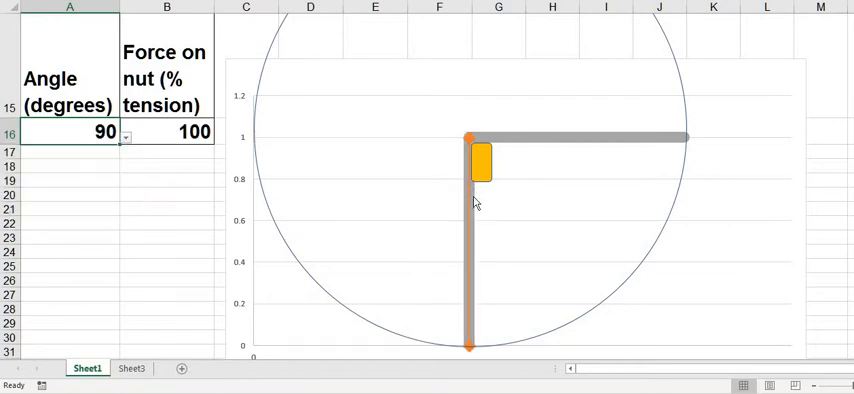
mouse_move(467, 139)
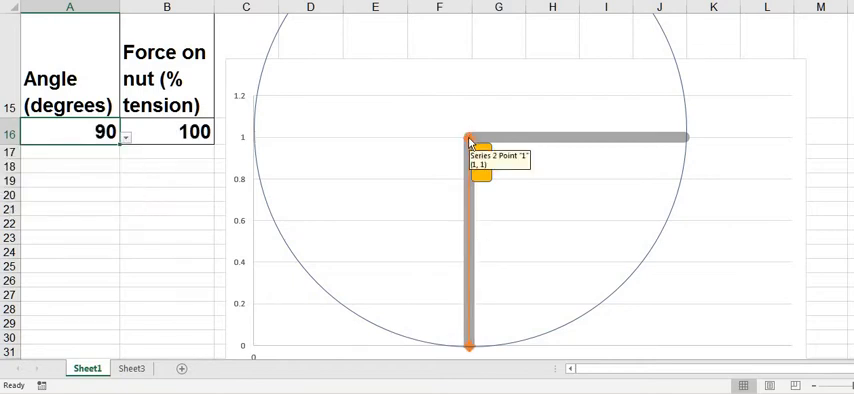
mouse_move(281, 245)
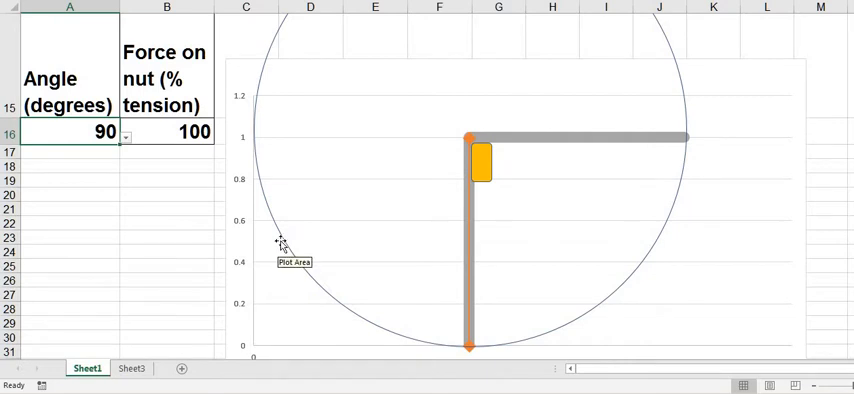
mouse_move(142, 136)
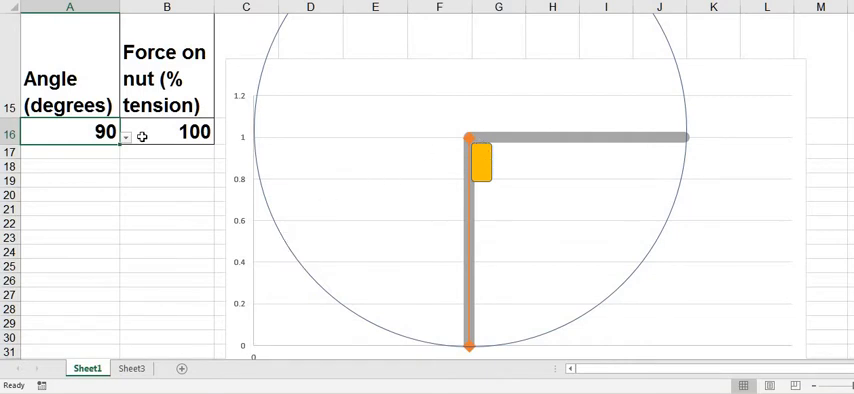
left_click(128, 135)
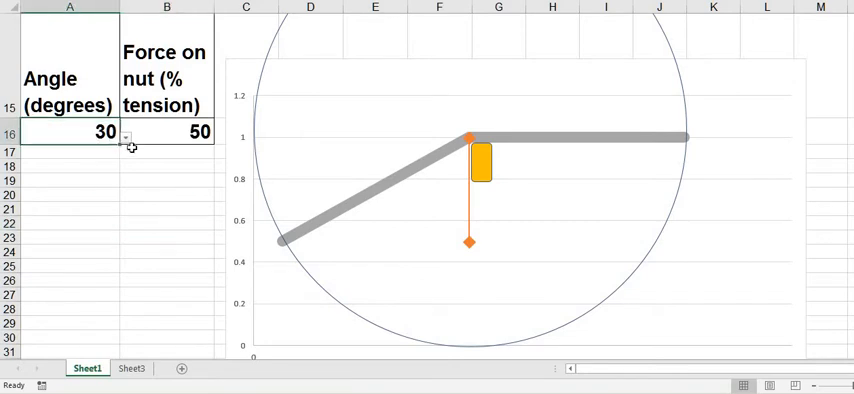
Step: Pick angles 20, 0, then 12° (21% force) from A16, then show Sheet3
left_click(128, 133)
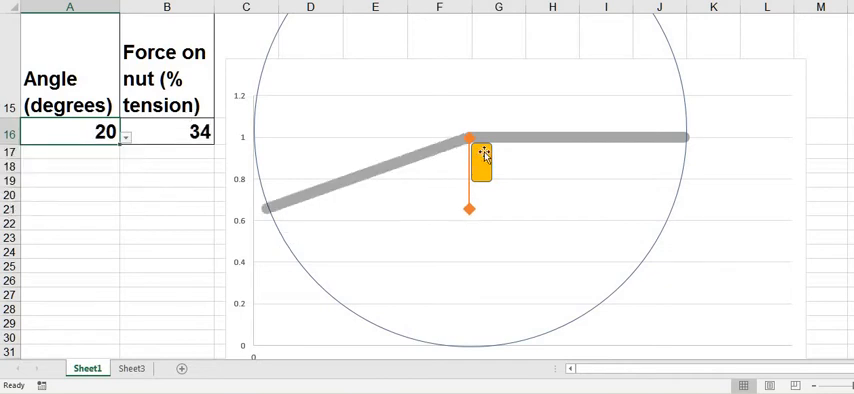
mouse_move(478, 155)
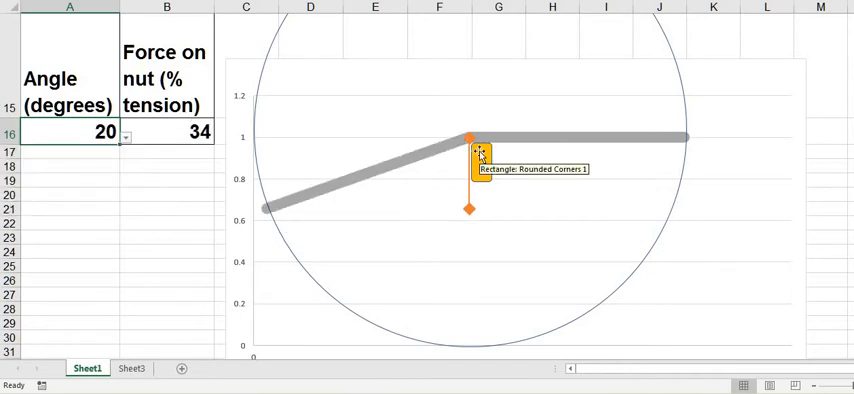
left_click(131, 133)
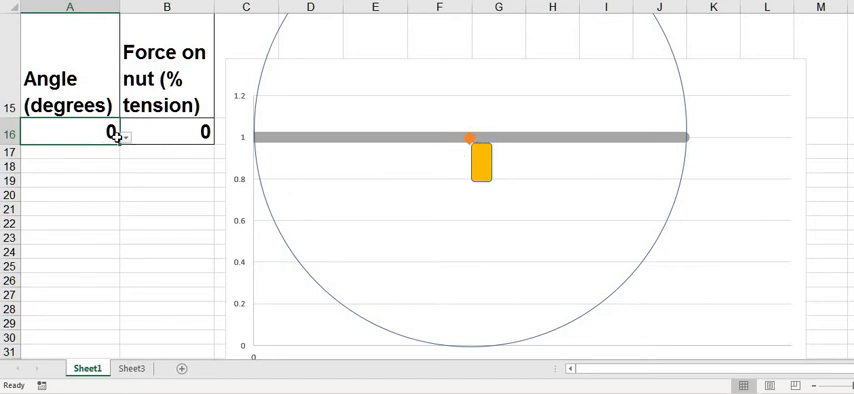
left_click(128, 133)
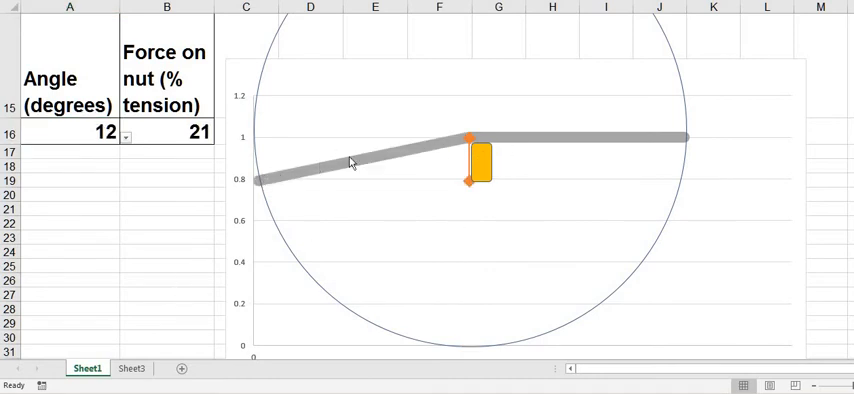
mouse_move(607, 148)
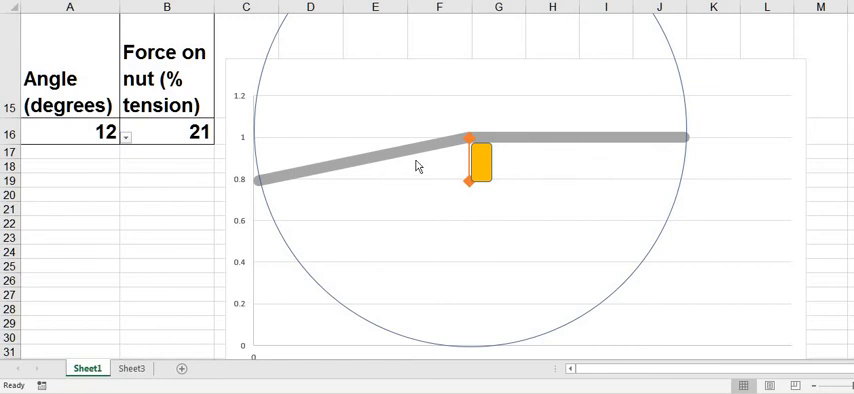
left_click(134, 368)
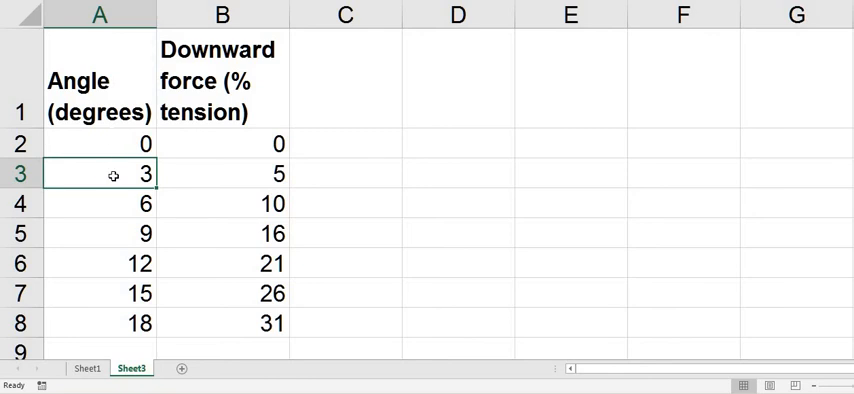
mouse_move(95, 177)
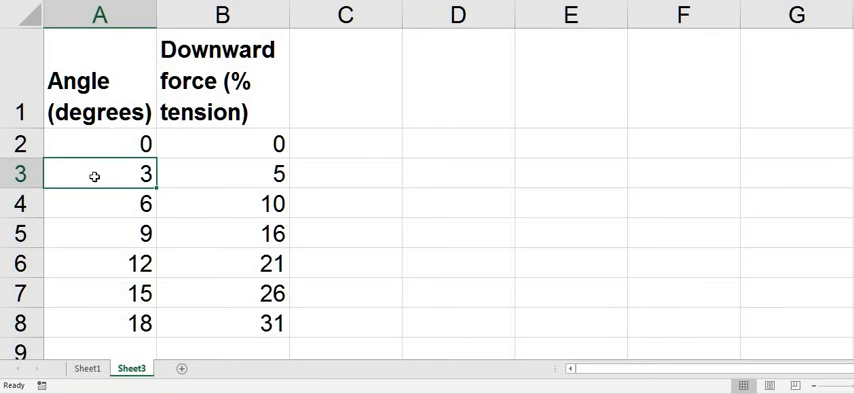
Step: Highlight the 18° and 3° rows and the 16% and 31% force values
left_click(95, 263)
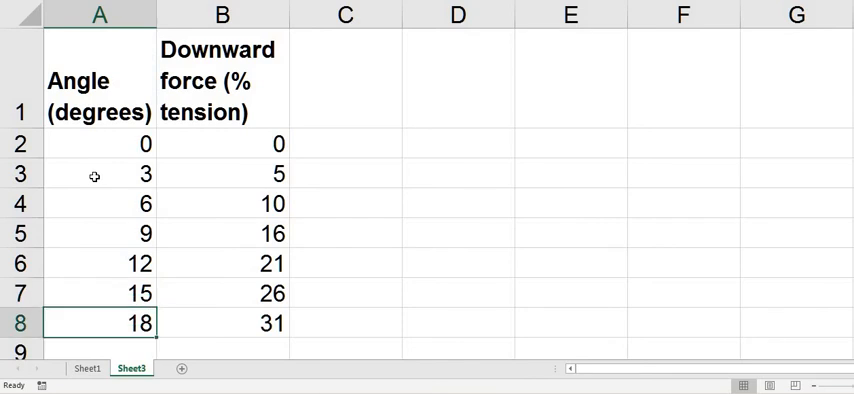
left_click(93, 173)
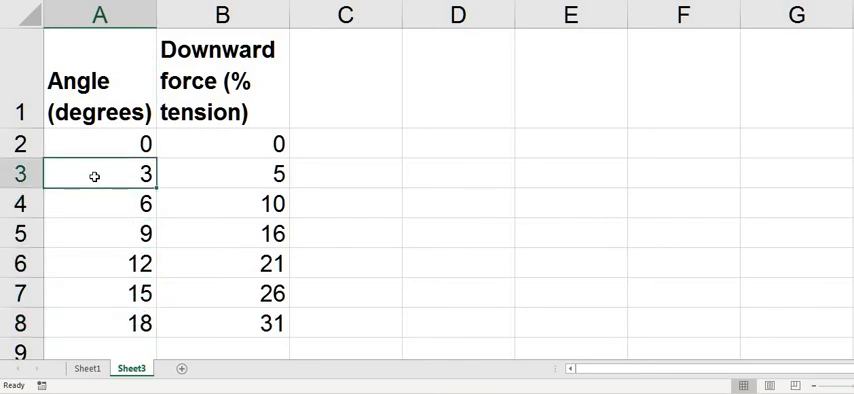
left_click(223, 173)
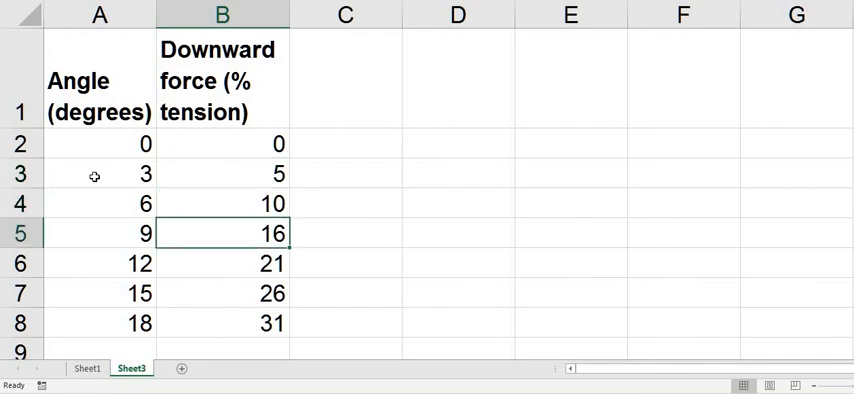
left_click(223, 323)
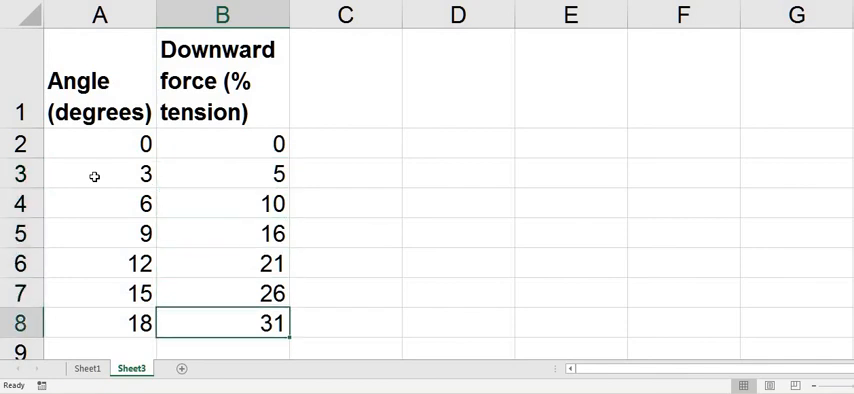
left_click(222, 233)
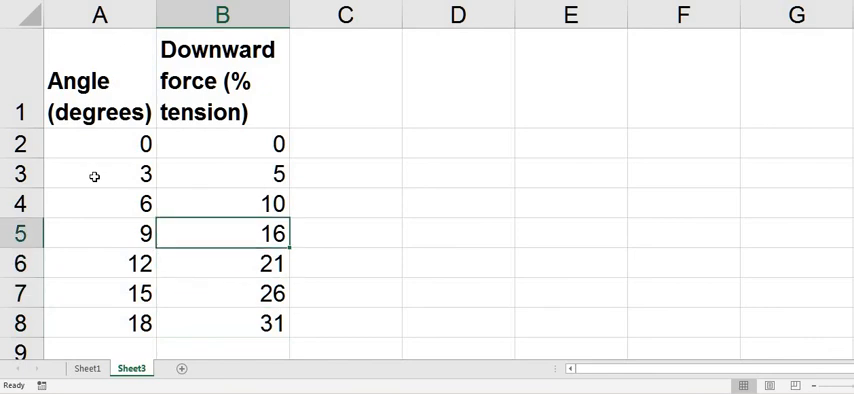
left_click(222, 323)
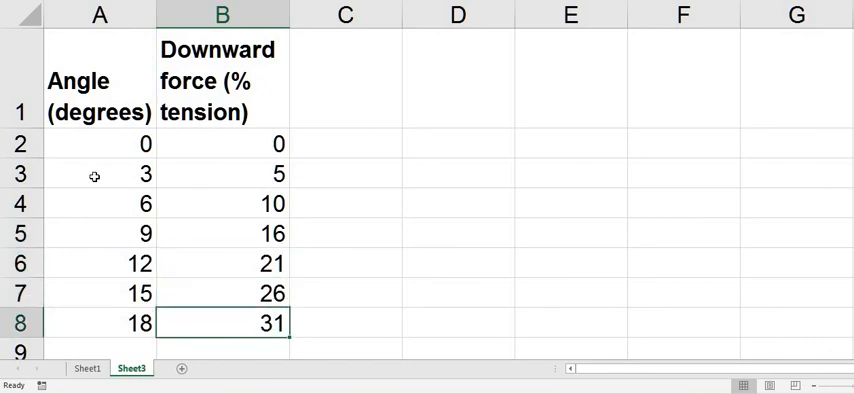
left_click(222, 233)
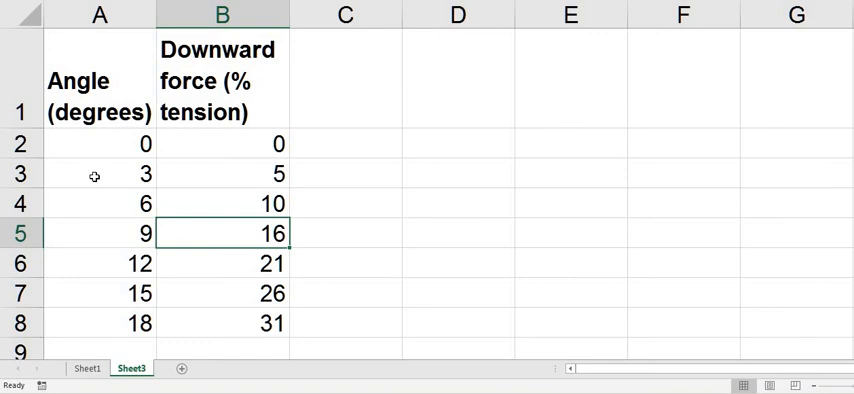